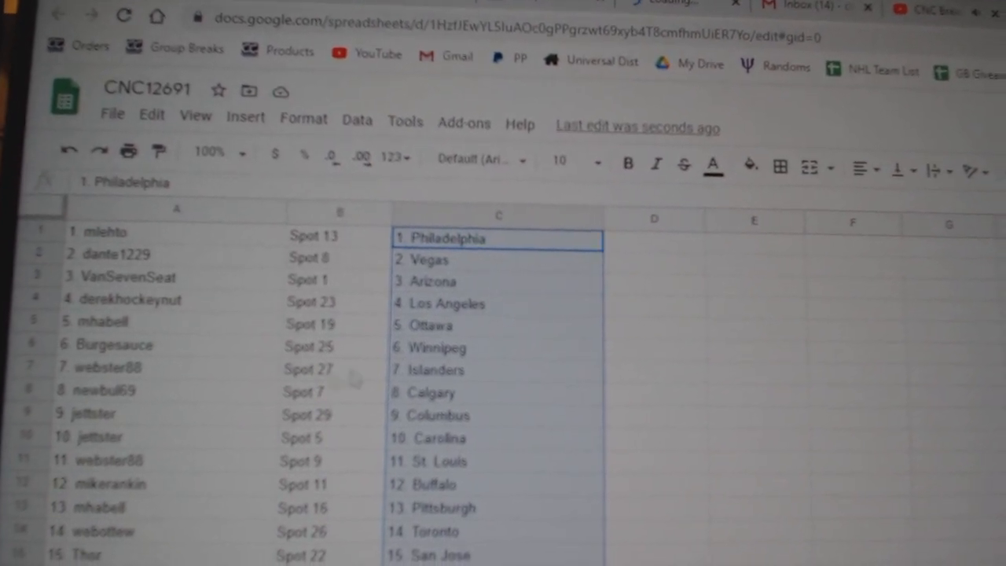
pyautogui.scroll(-3)
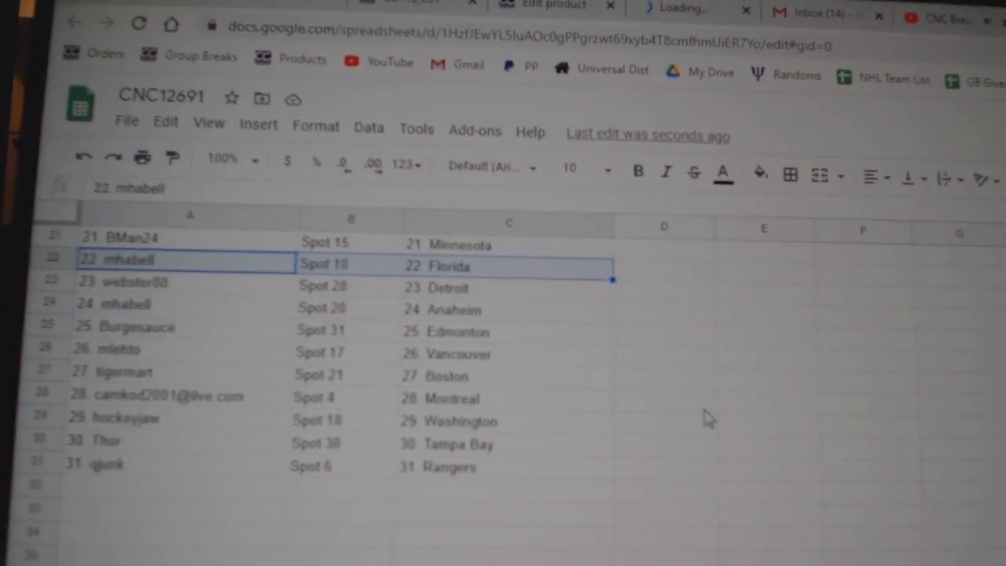